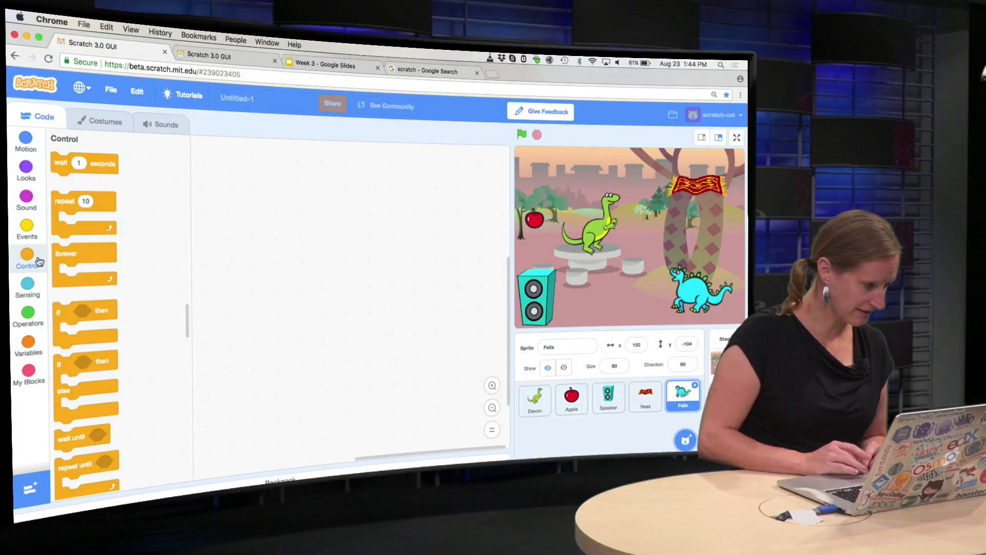
# - Show the Events block palette to start Felix's script
pyautogui.click(26, 228)
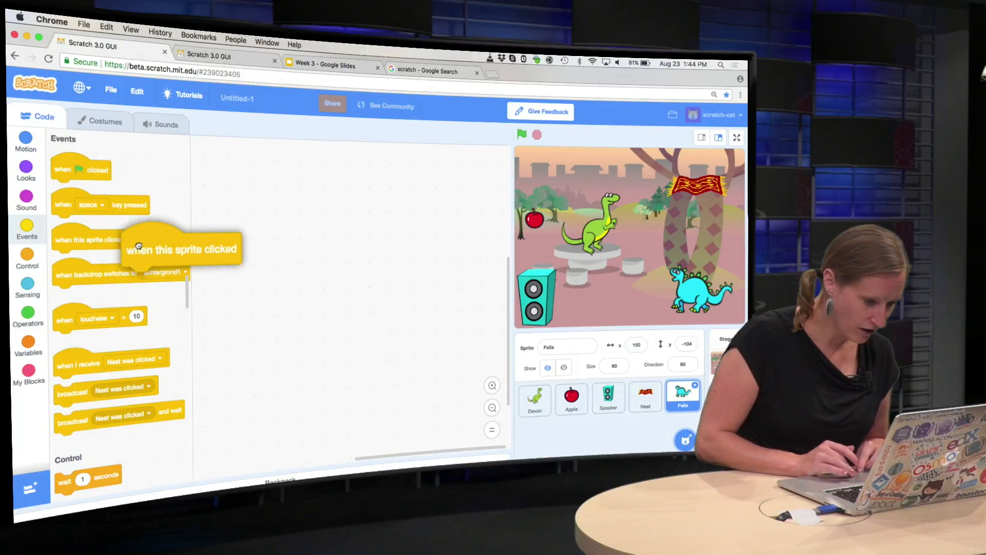
# - Place the 'when this sprite clicked' hat in Felix's script and show the Looks blocks
pyautogui.moveTo(126, 248); pyautogui.dragTo(275, 185)
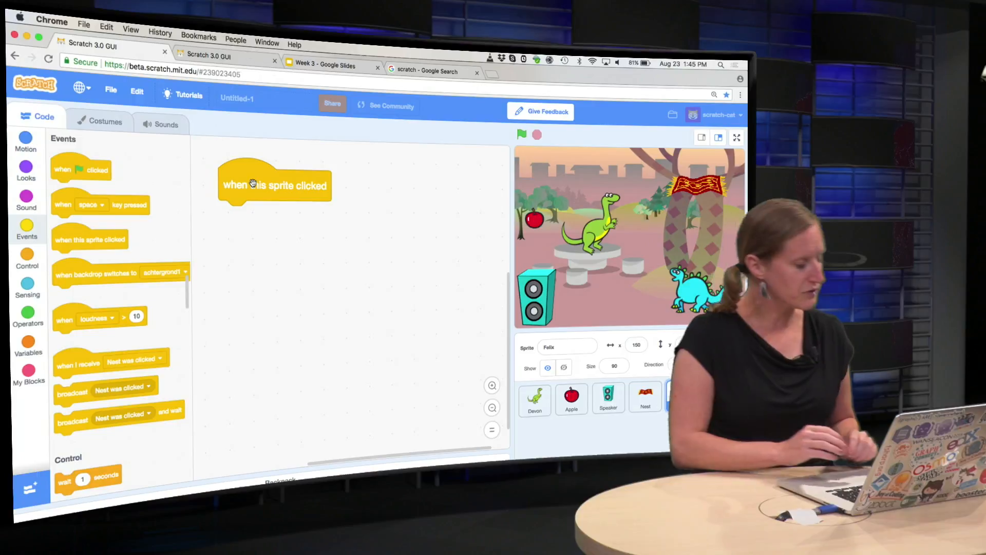
pyautogui.click(26, 171)
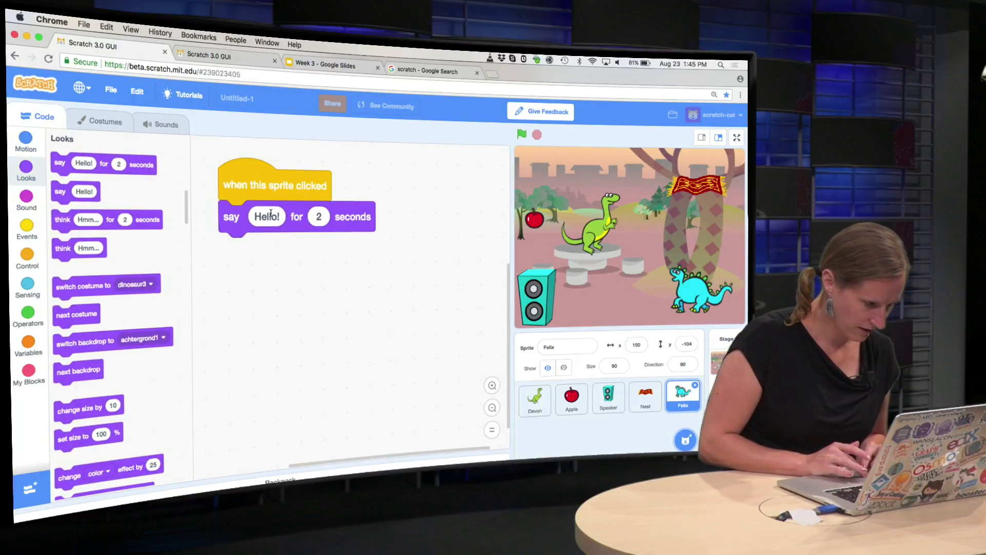
# - Change the say text to 'Do you want to play with me?' and test it on the stage
pyautogui.write('Do you want to play')
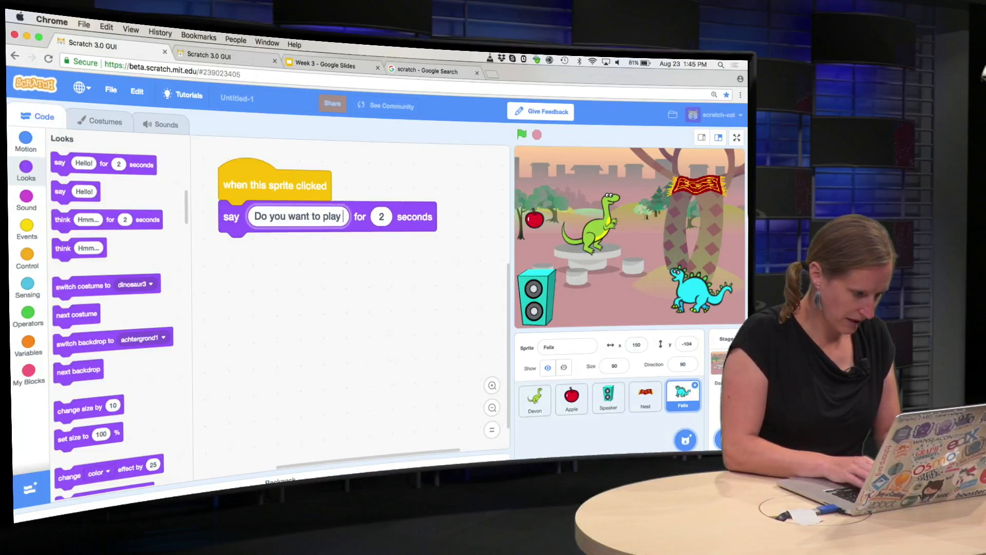
pyautogui.write('with me?')
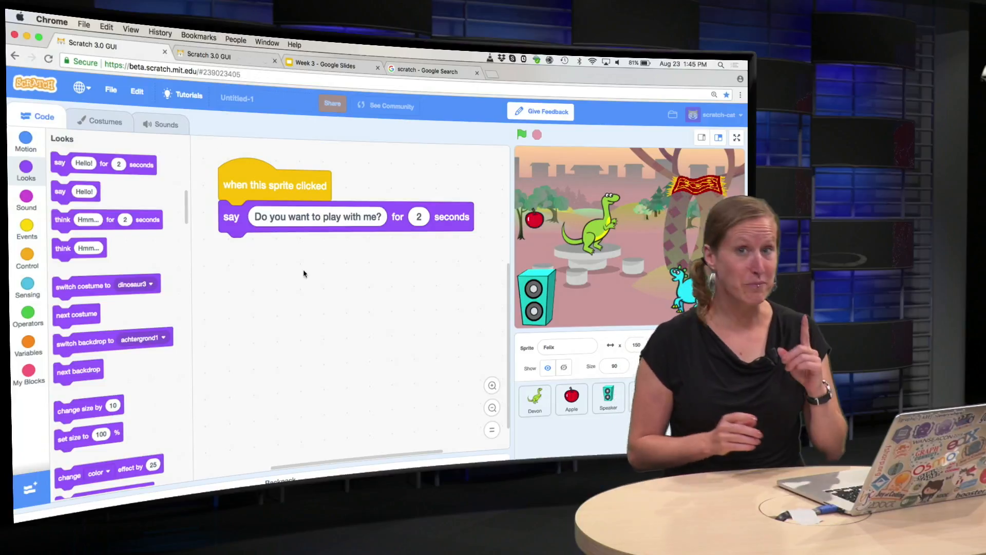
pyautogui.click(520, 135)
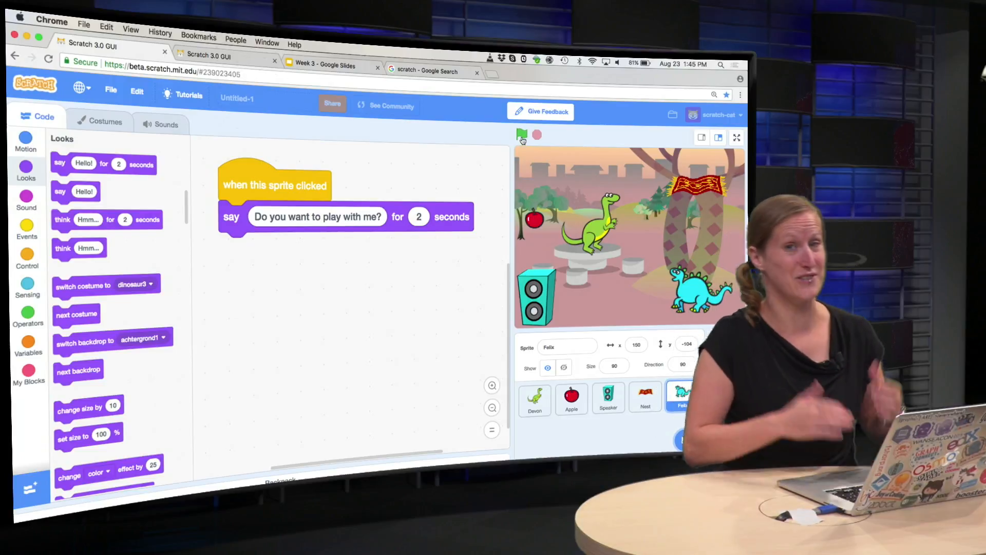